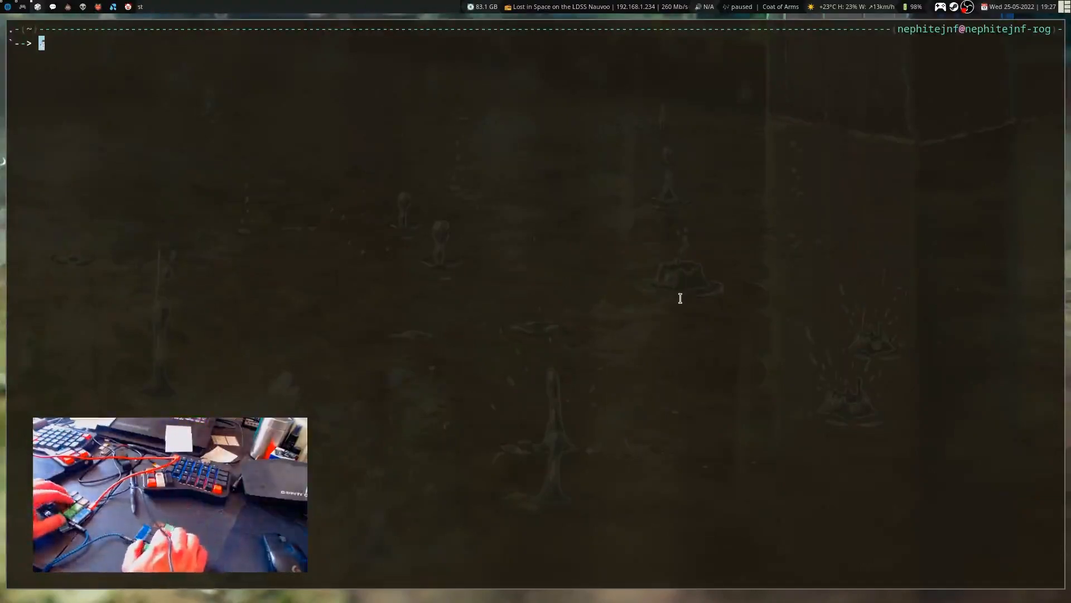
Run neofetch to print this machine's system summary with the distro logo
text(nep)
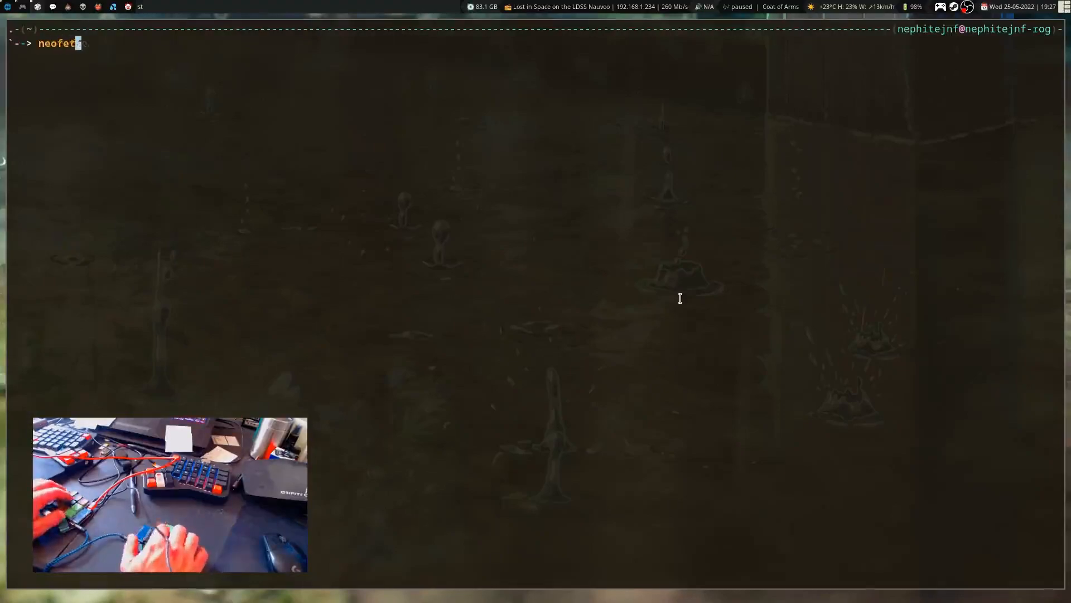
text(ch)
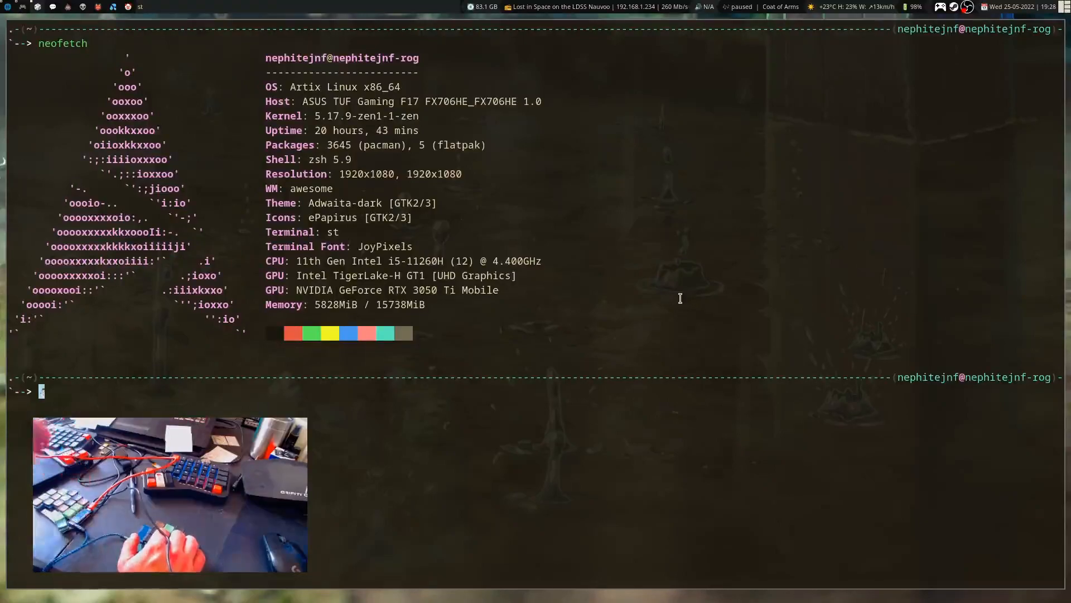
Enter test letters 'awsda' at the zsh prompt and backspace one off
text(awsdasdawdasqeqeqw)
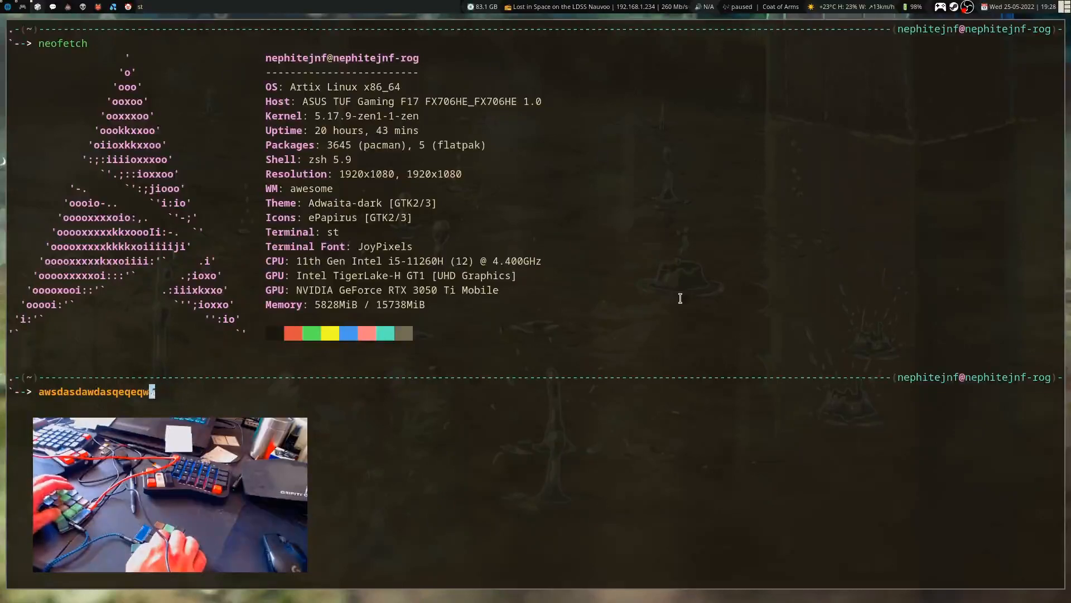
key(BackSpace)
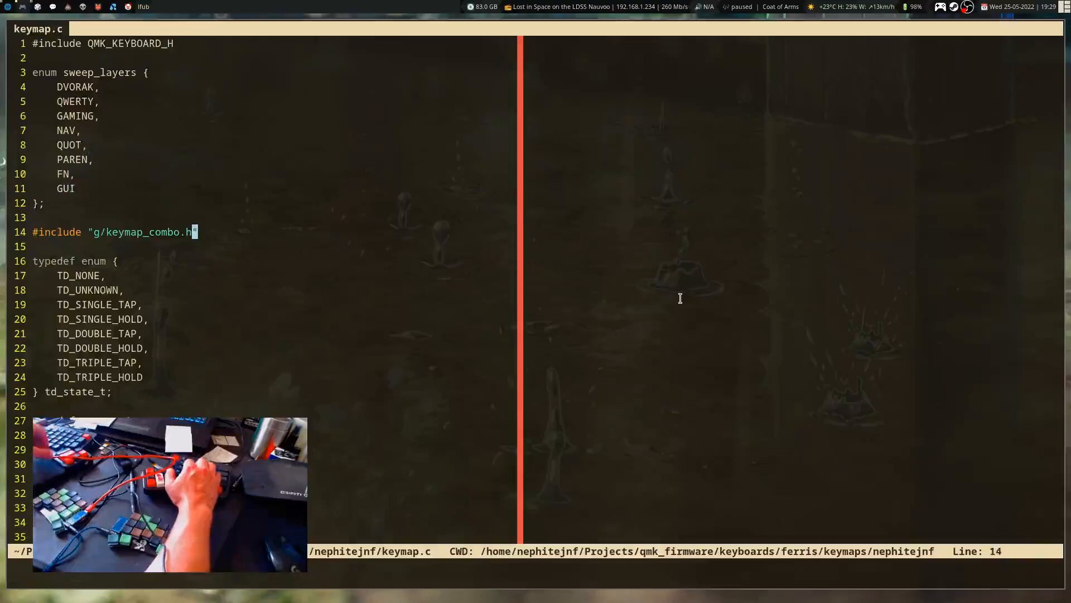
key(V)
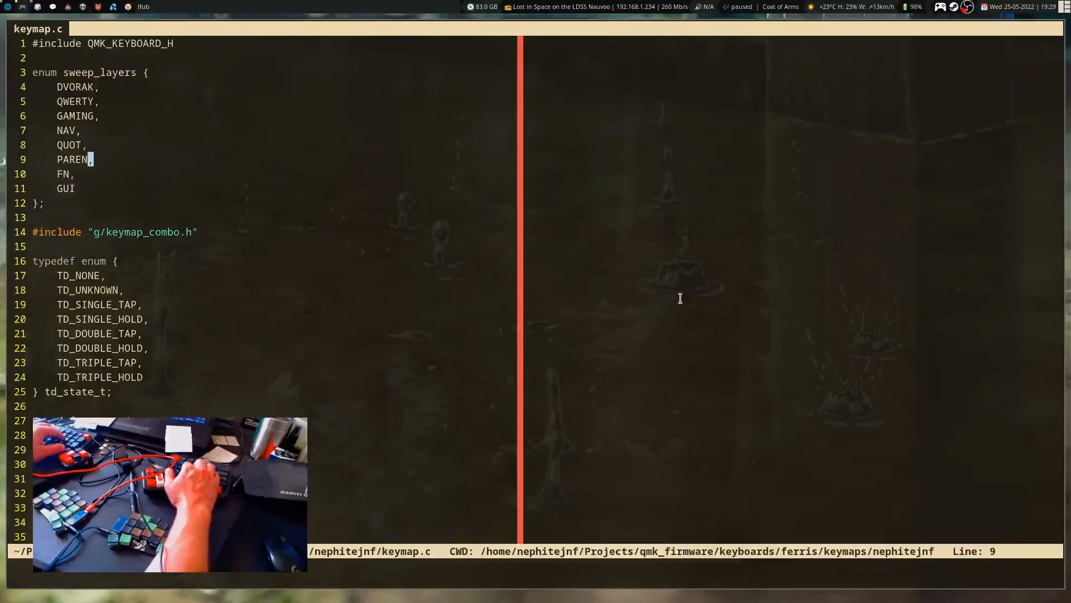
scroll(down, 3)
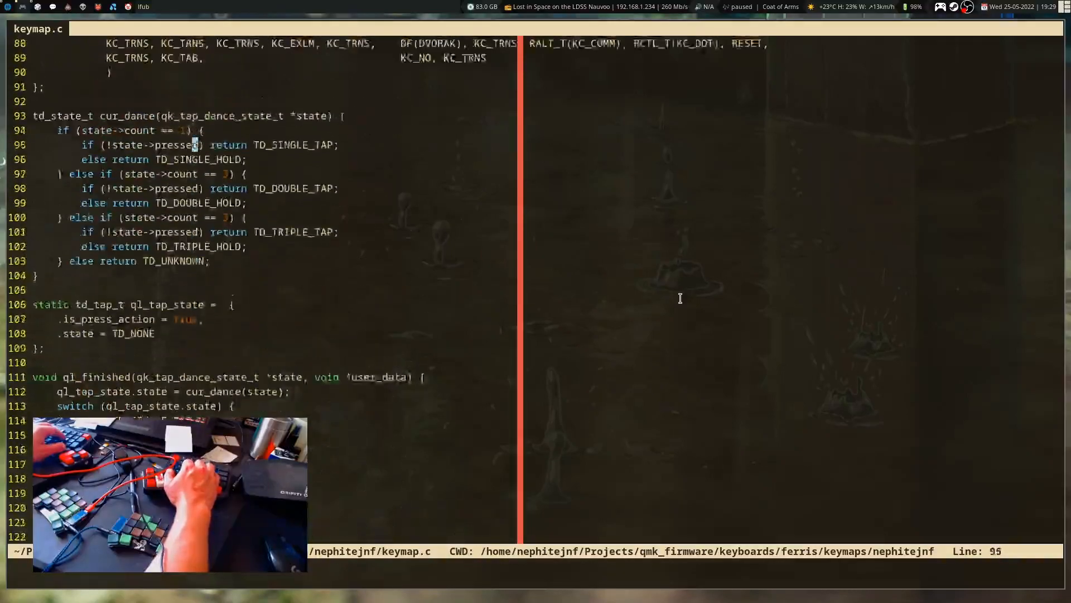
scroll(up, 3)
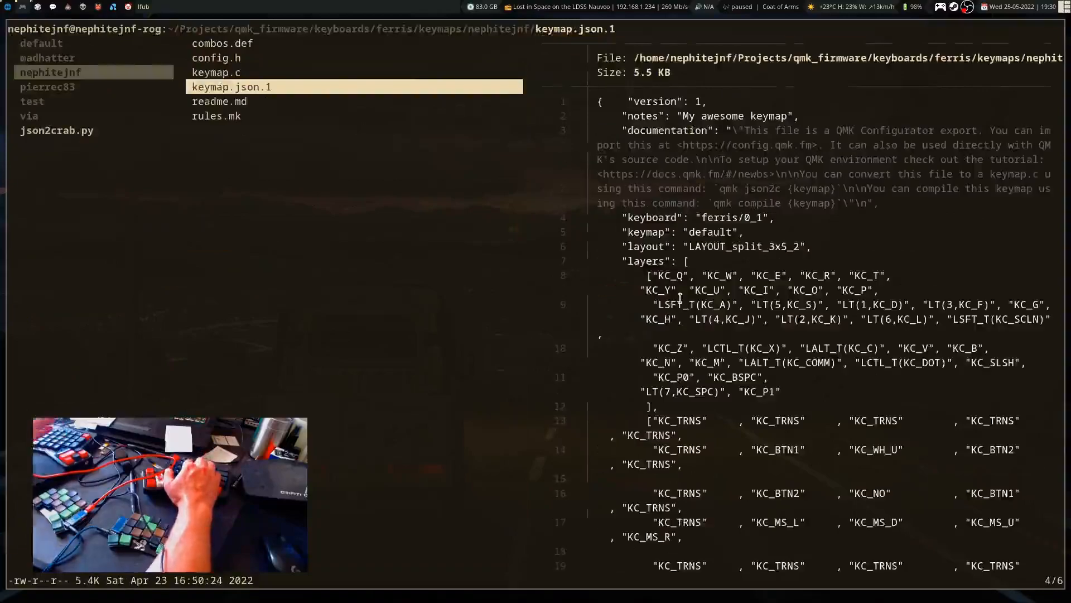
click(216, 72)
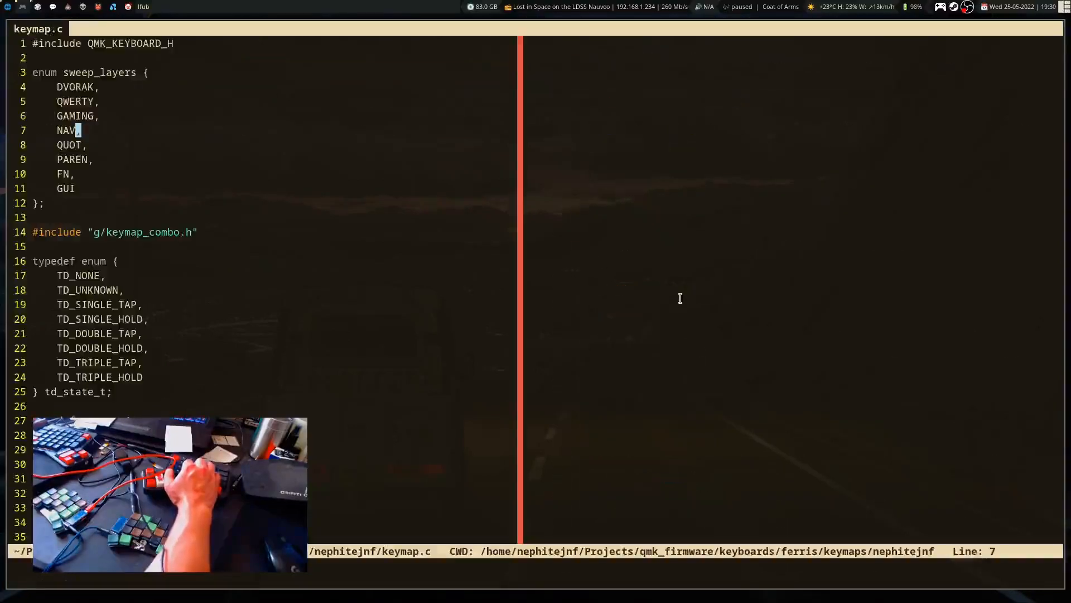
scroll(down, 3)
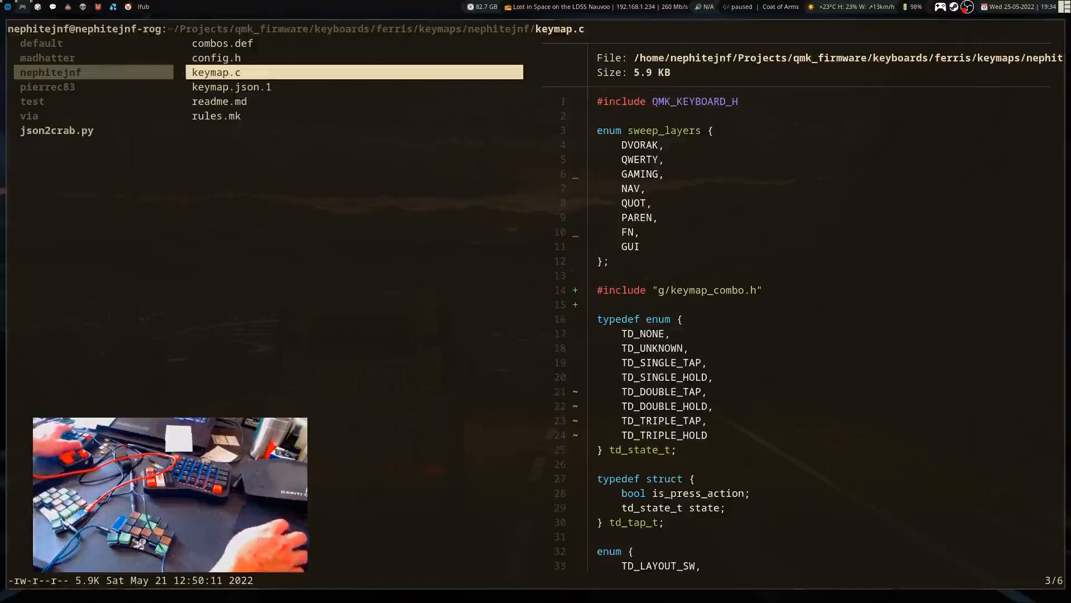
mouse_move(381, 255)
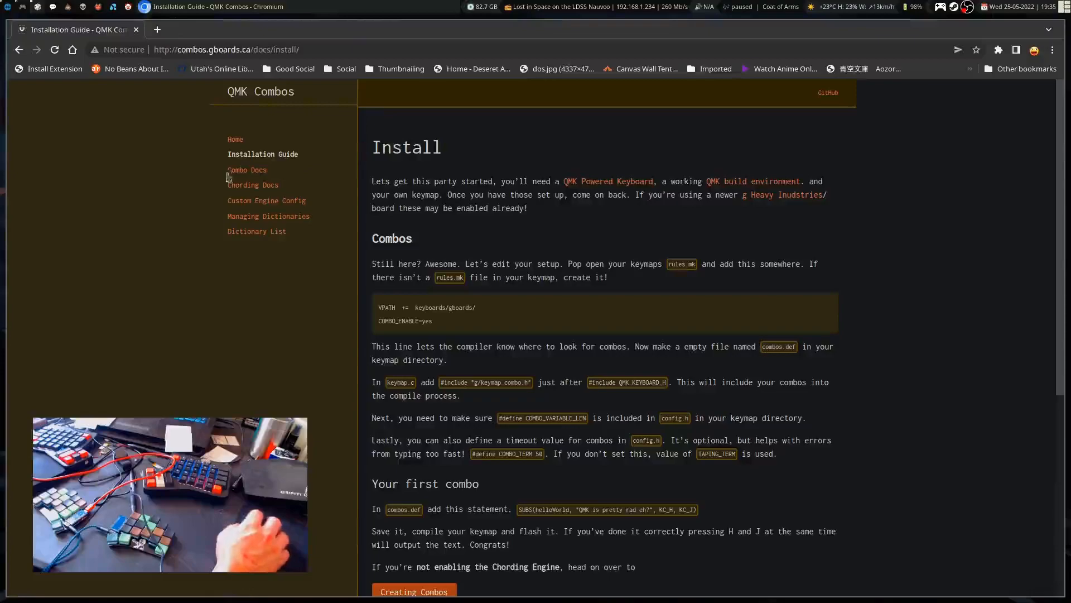
Scroll the QMK Combos site and browse the Combo Docs page
scroll(down, 3)
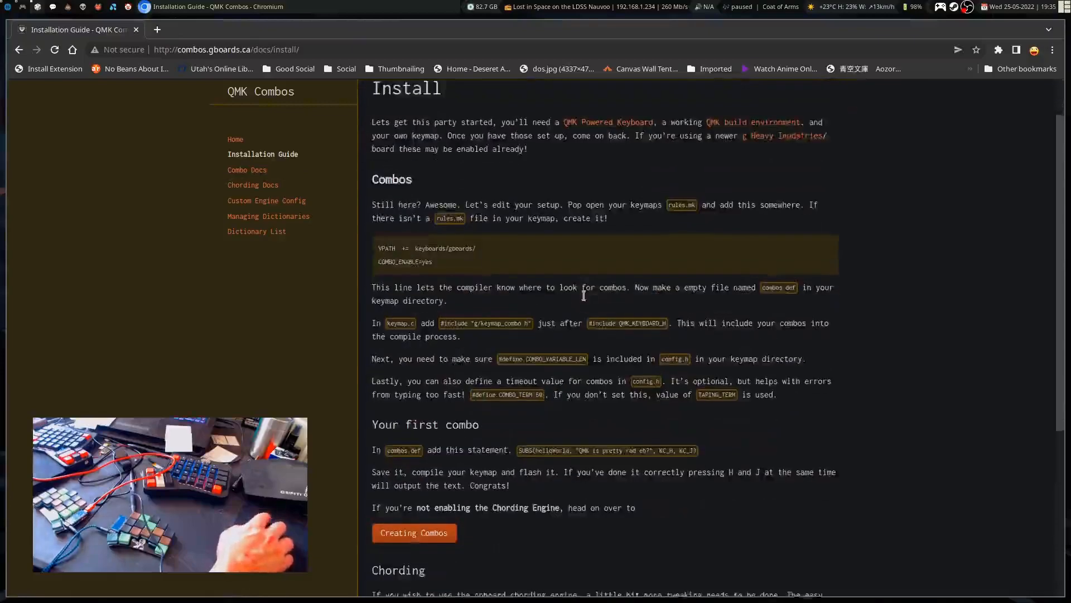
scroll(down, 3)
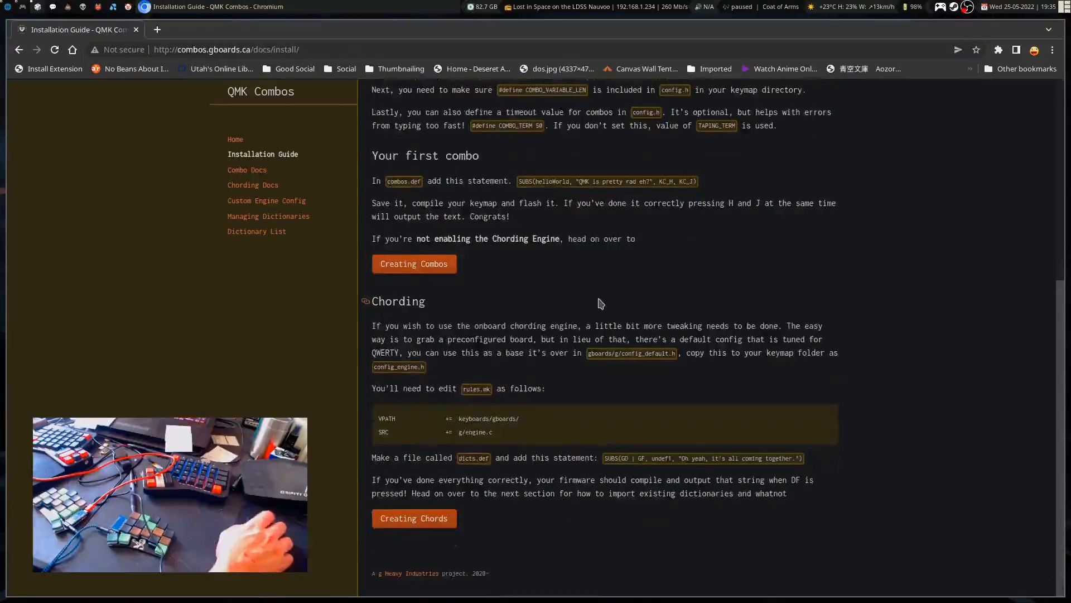
click(247, 170)
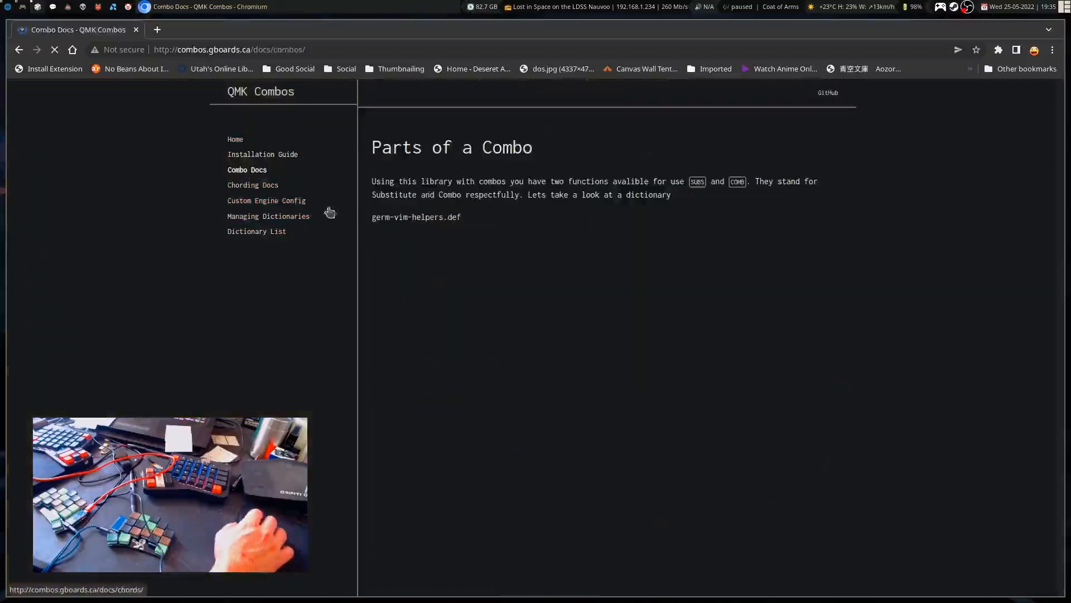
scroll(down, 3)
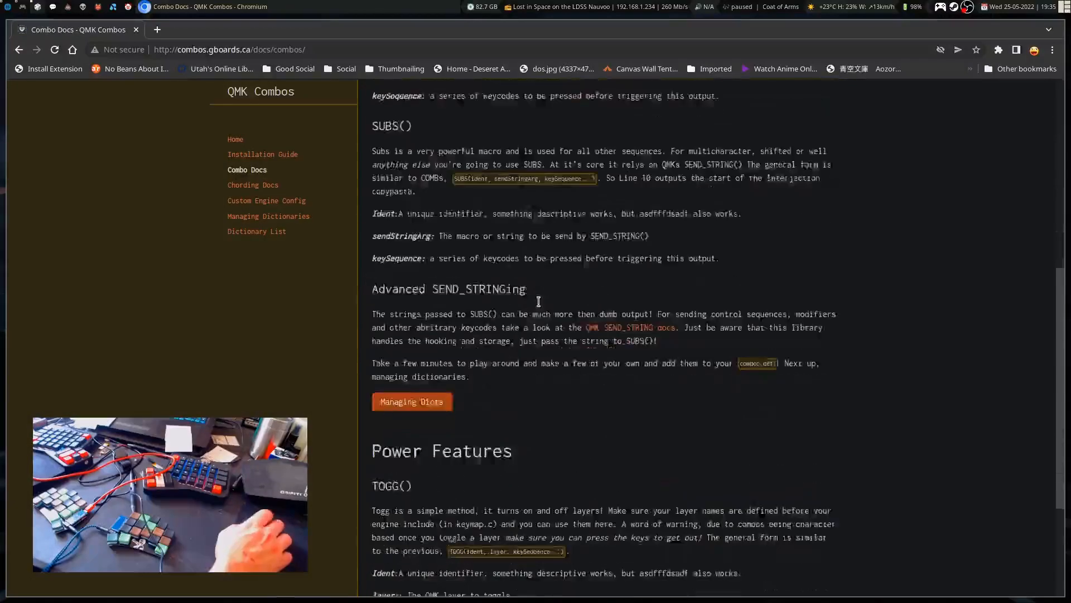
scroll(down, 3)
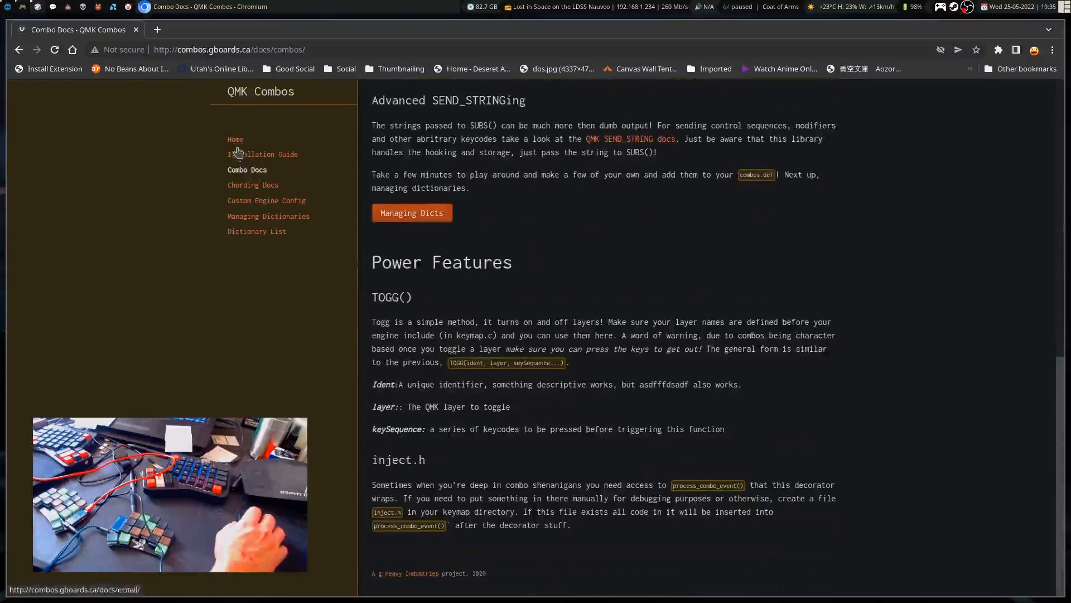
Return home, then go through Combo Docs to the Installation Guide's Chording section
click(235, 139)
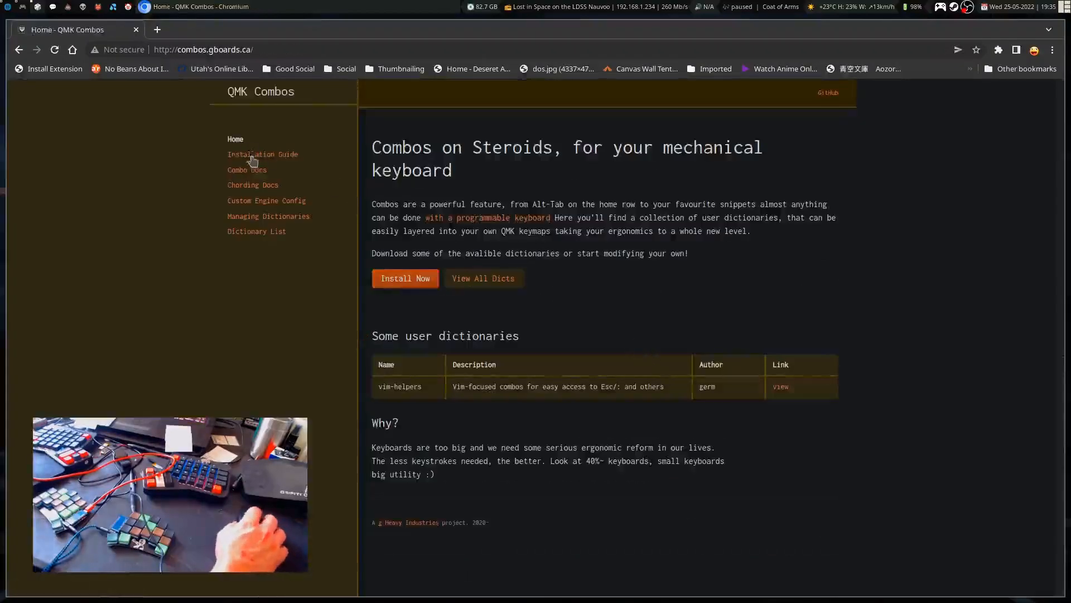
click(248, 169)
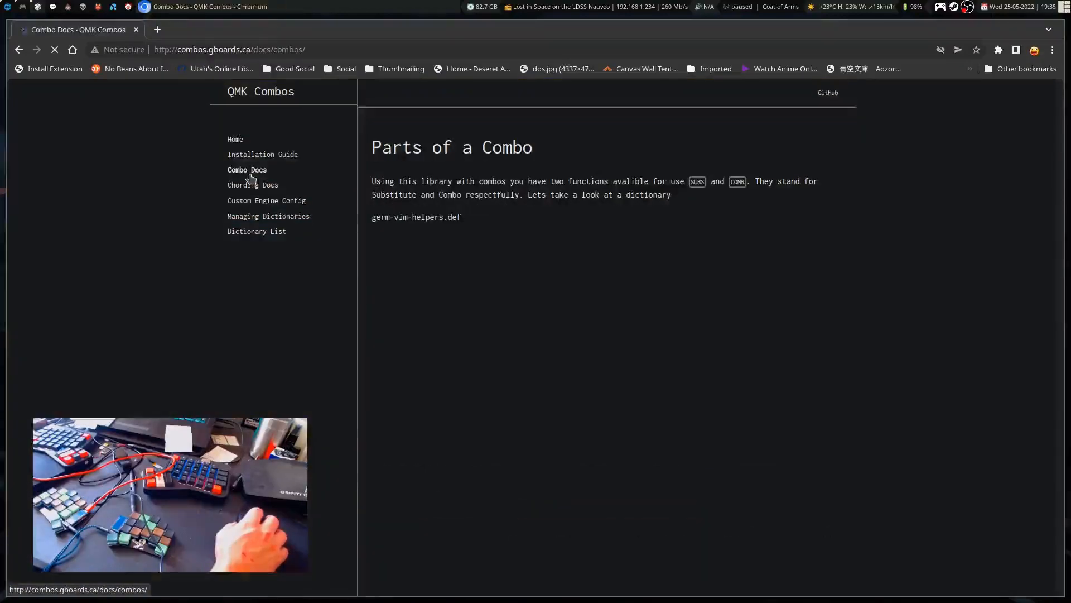
click(262, 154)
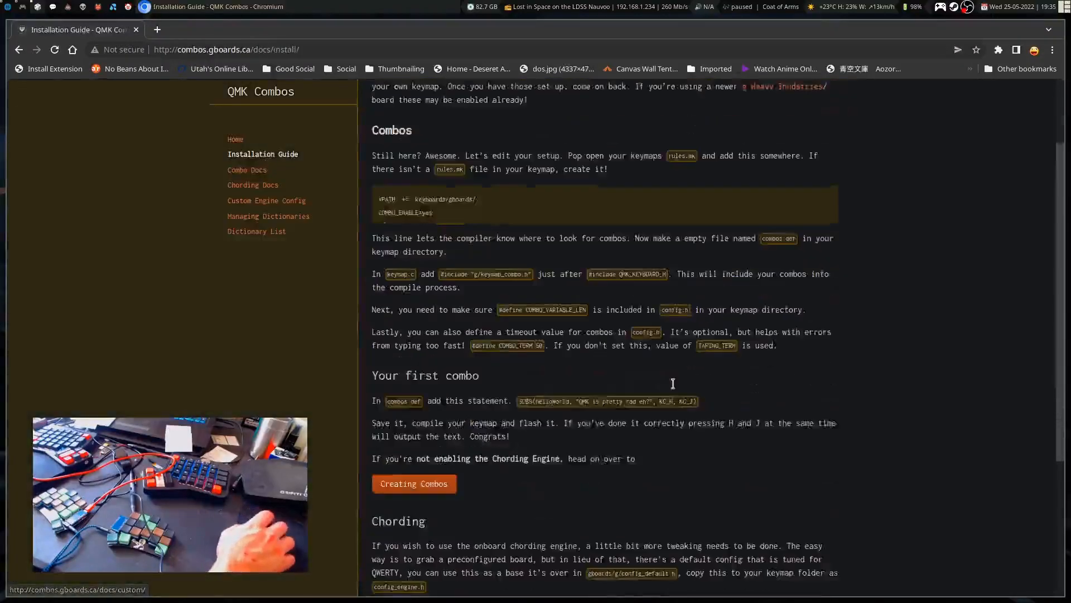
scroll(down, 3)
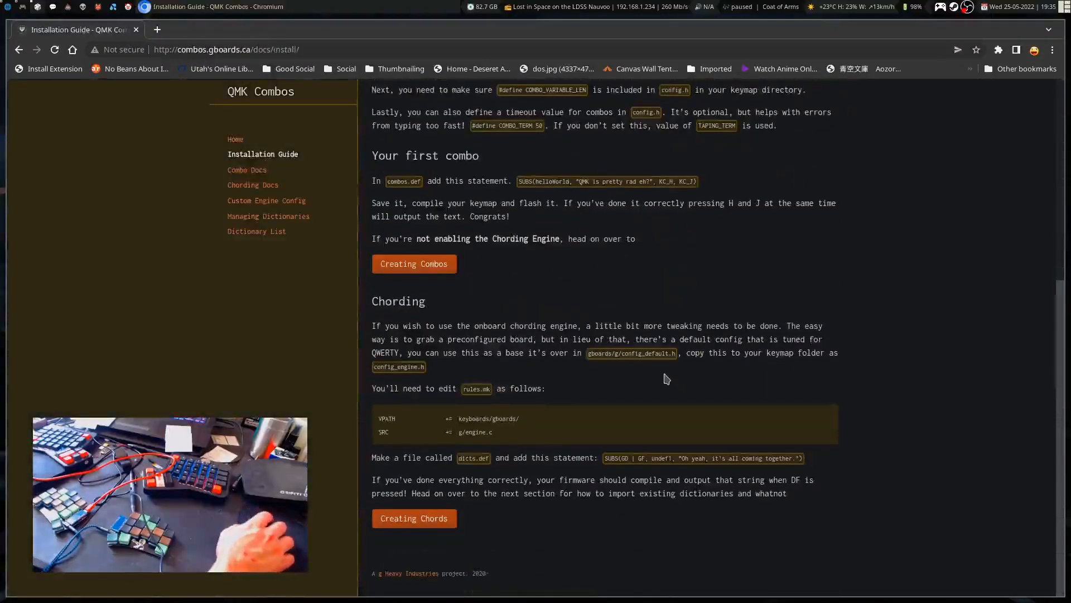
mouse_move(250, 191)
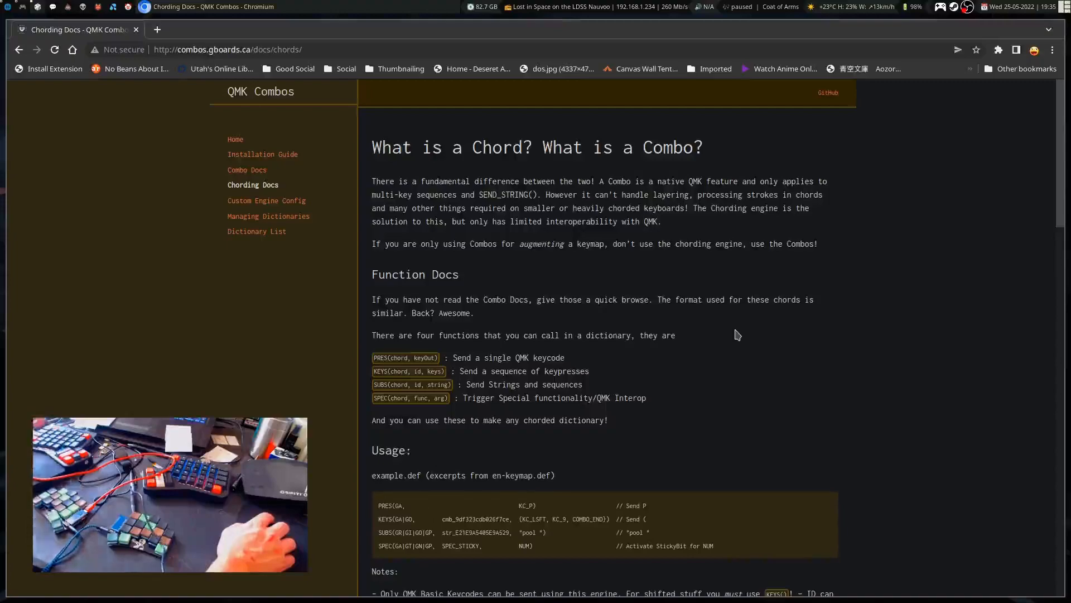
scroll(down, 3)
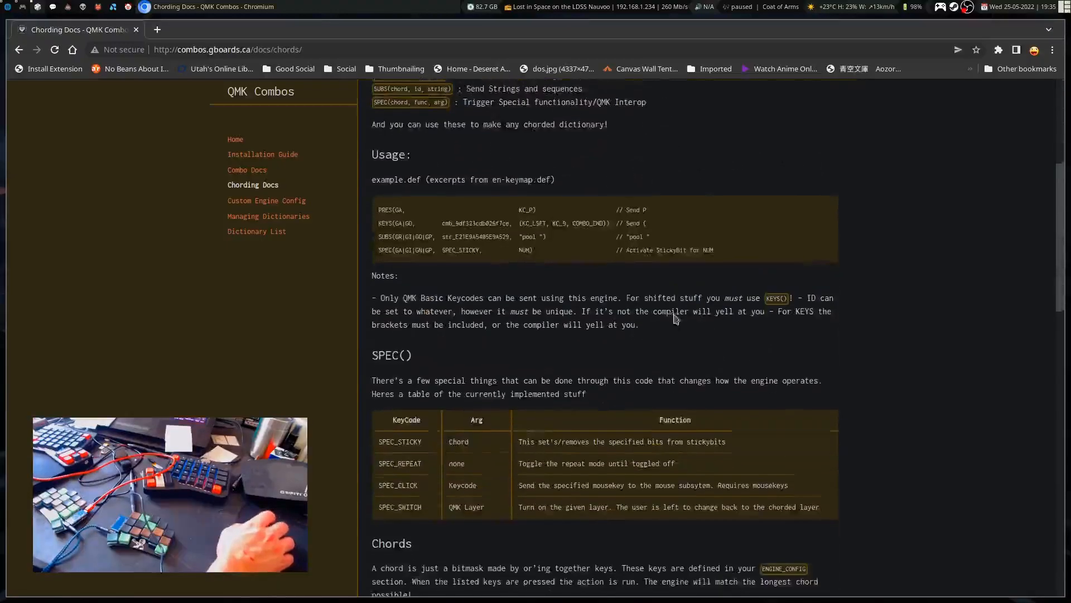
scroll(down, 3)
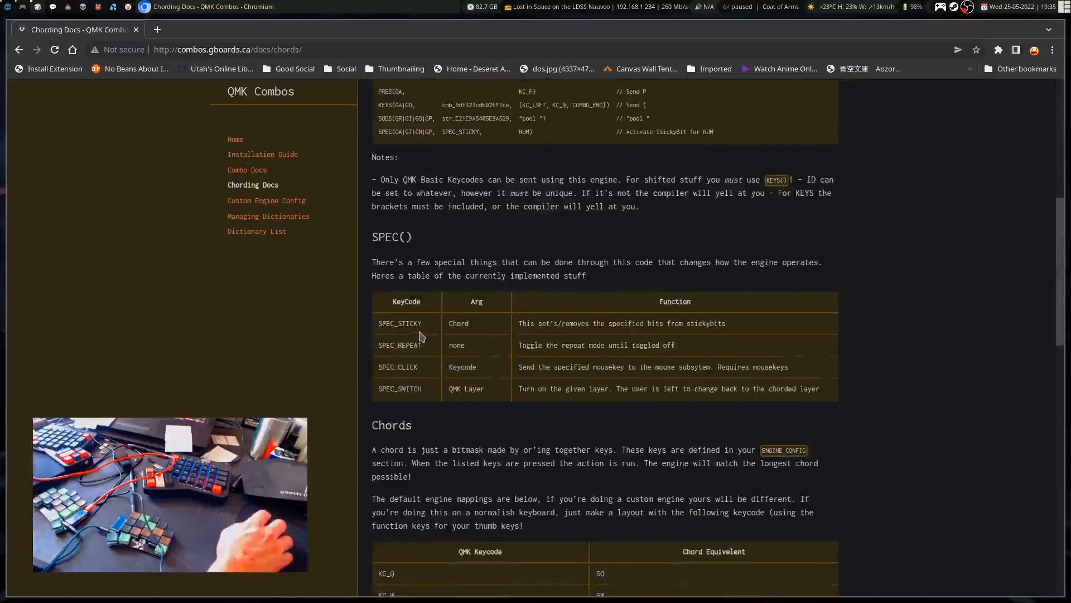
scroll(down, 3)
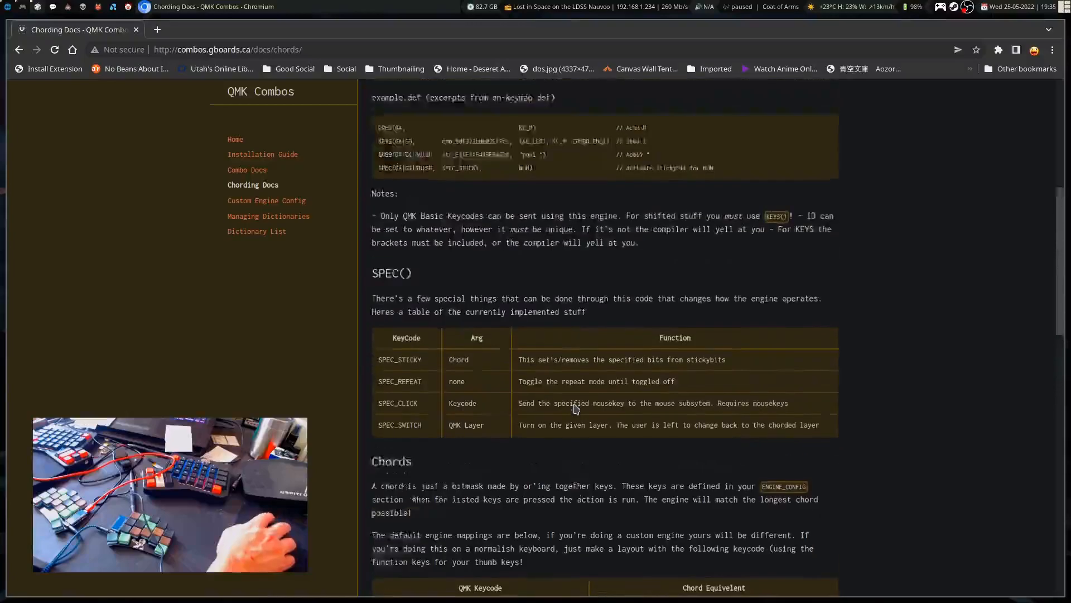
scroll(up, 3)
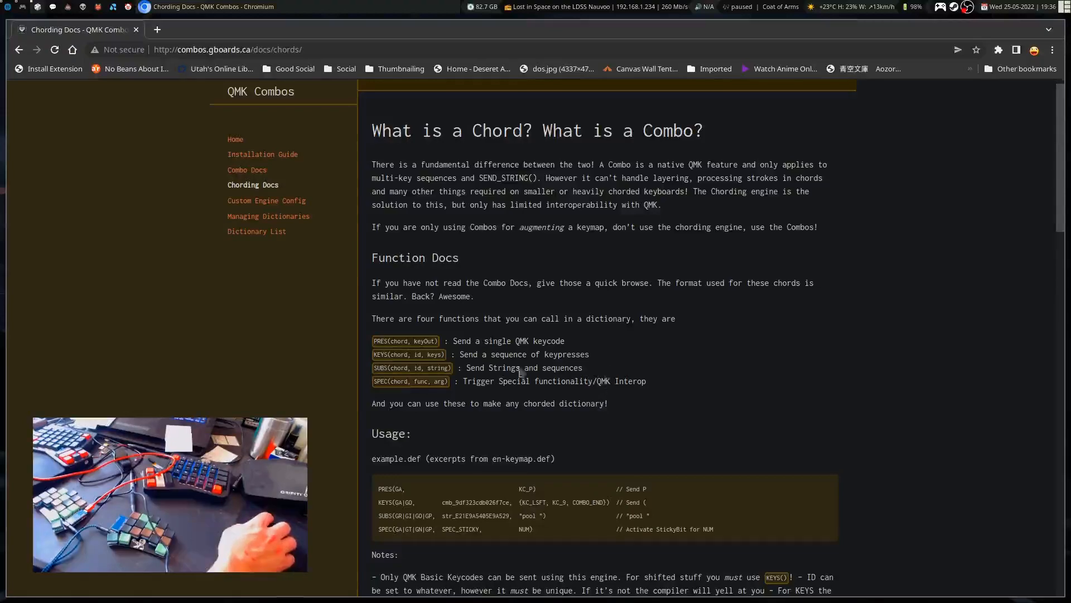
mouse_move(425, 381)
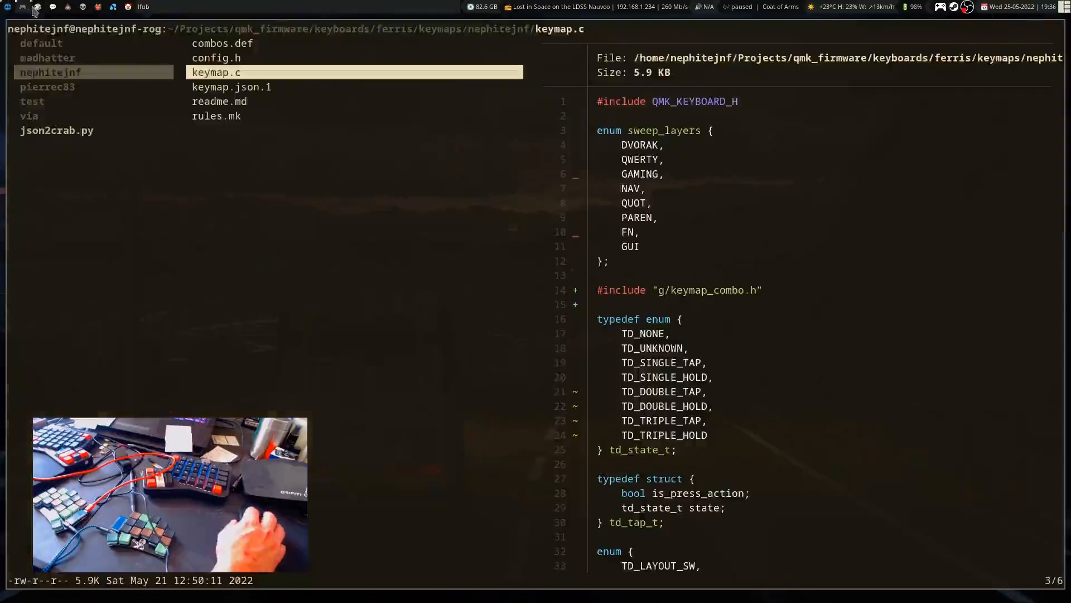
Select combos.def in lf to preview its three gaming combos and GAMING toggle
click(223, 43)
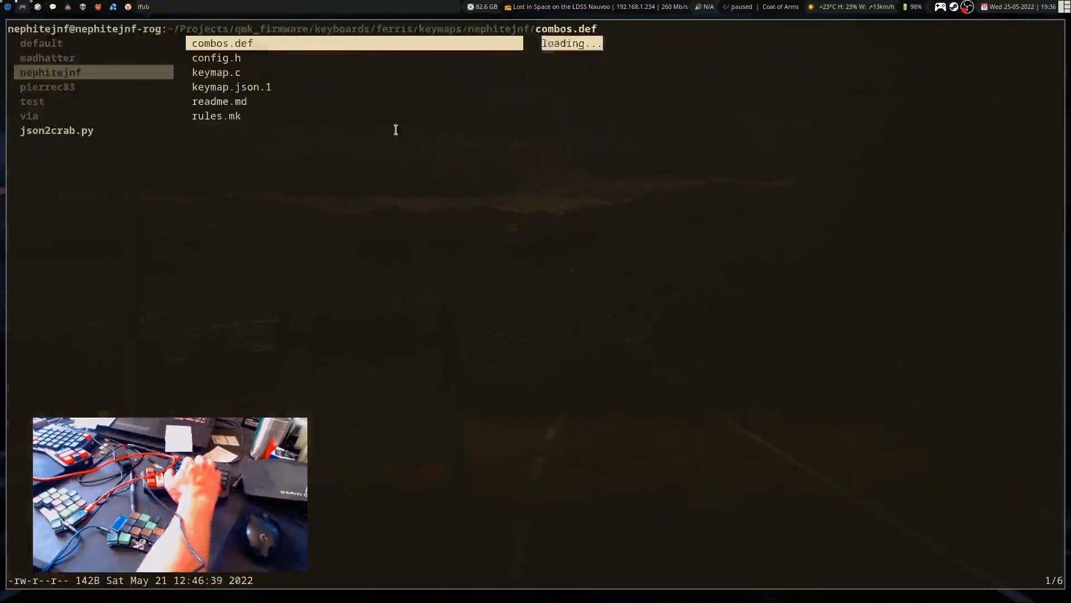
click(224, 43)
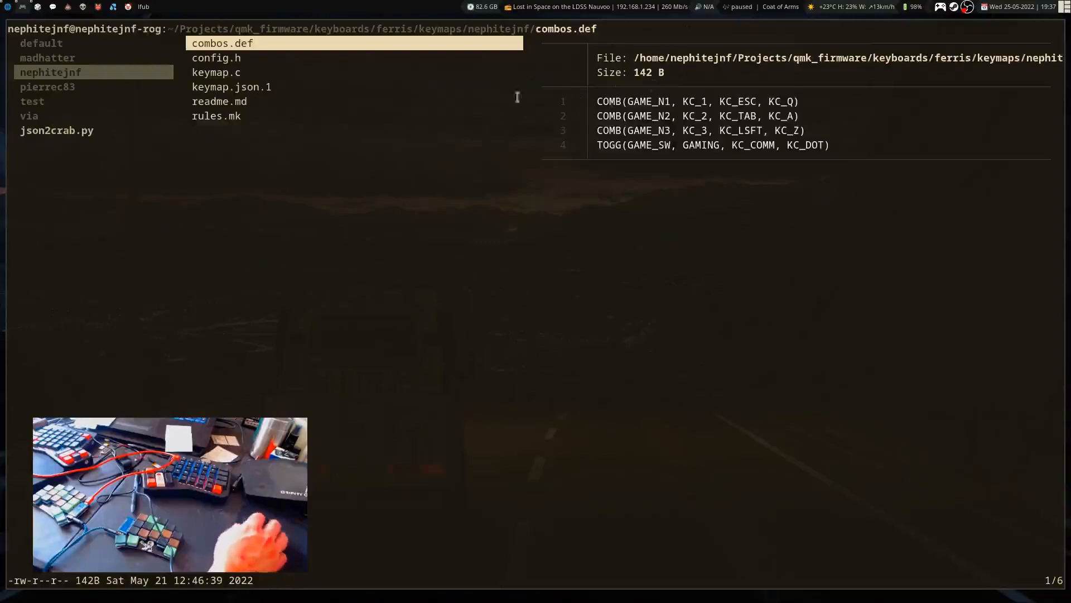
mouse_move(629, 106)
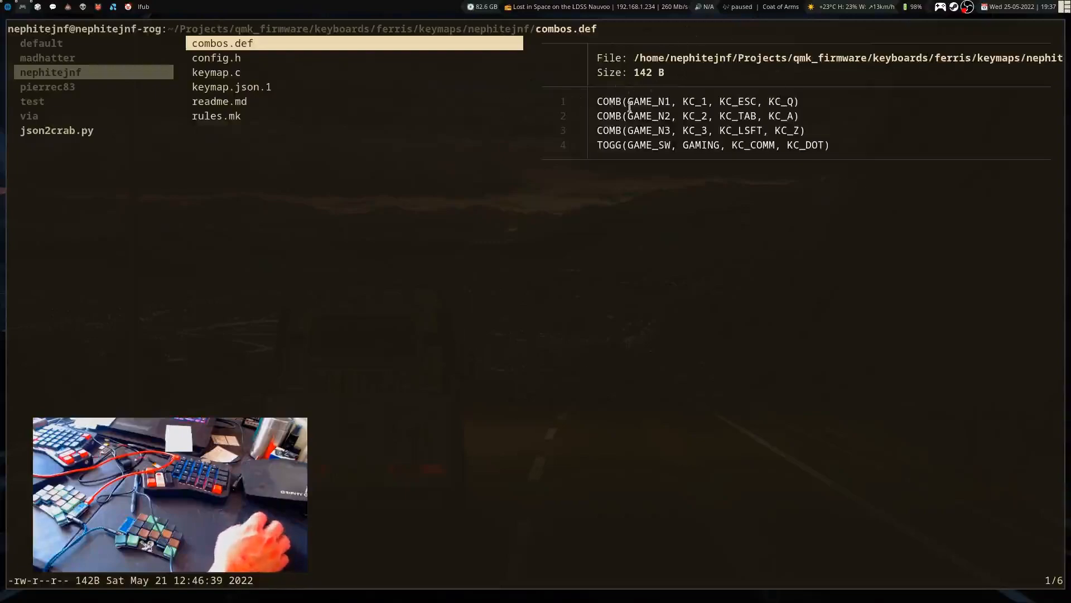